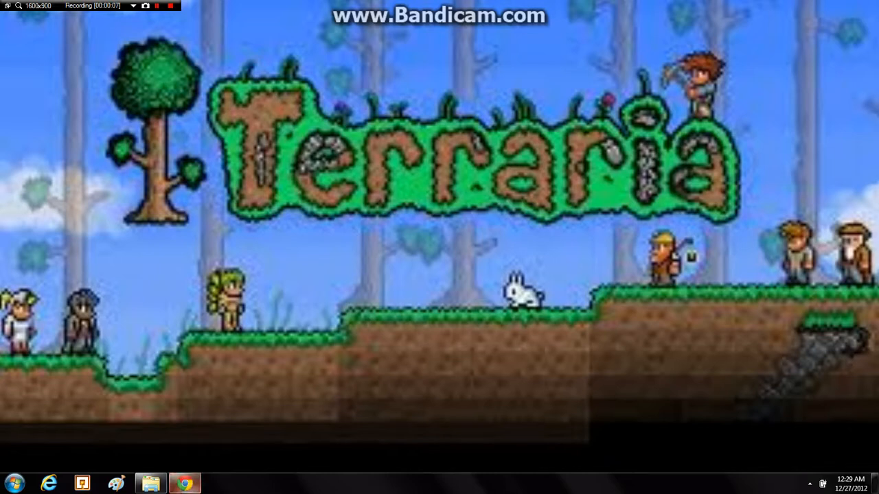
Launch Chrome, search 'terraria texture packs' and open the Terraria Online Texture Packs forum
{"action": "left_click", "coordinate": [184, 483]}
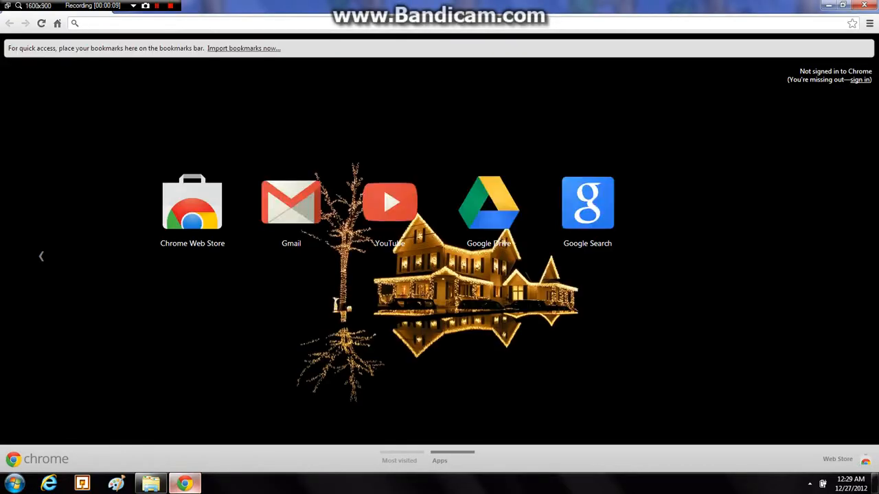
{"action": "type", "text": "terraria texture packs"}
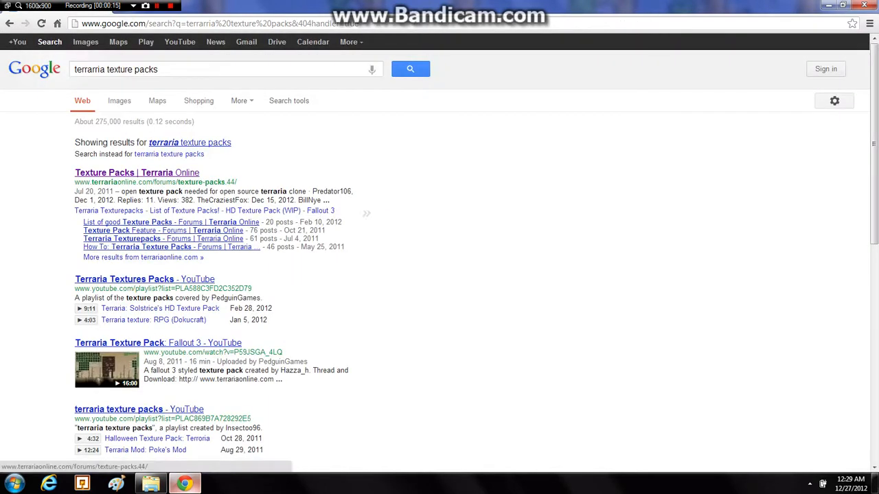
{"action": "left_click", "coordinate": [137, 173]}
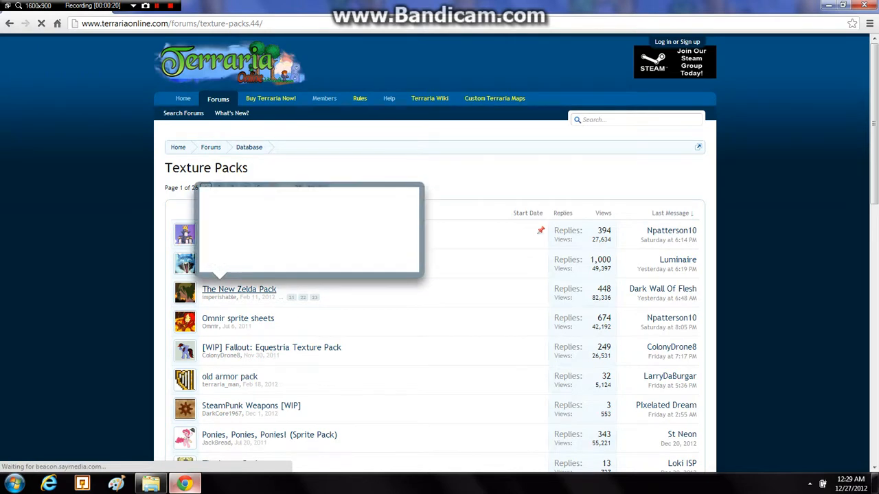
Open The New Zelda Pack thread and follow its 'TCCL here!' link to the Custom Content Loader thread
{"action": "left_click", "coordinate": [239, 289]}
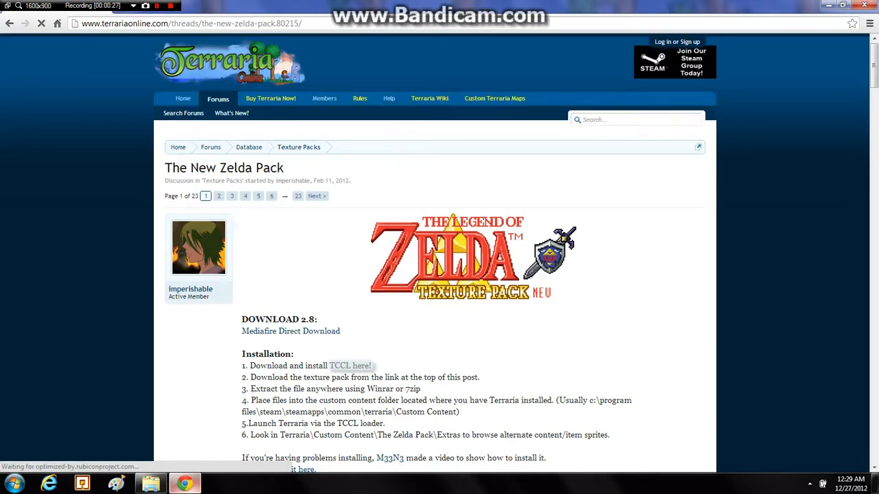
{"action": "right_click", "coordinate": [350, 365]}
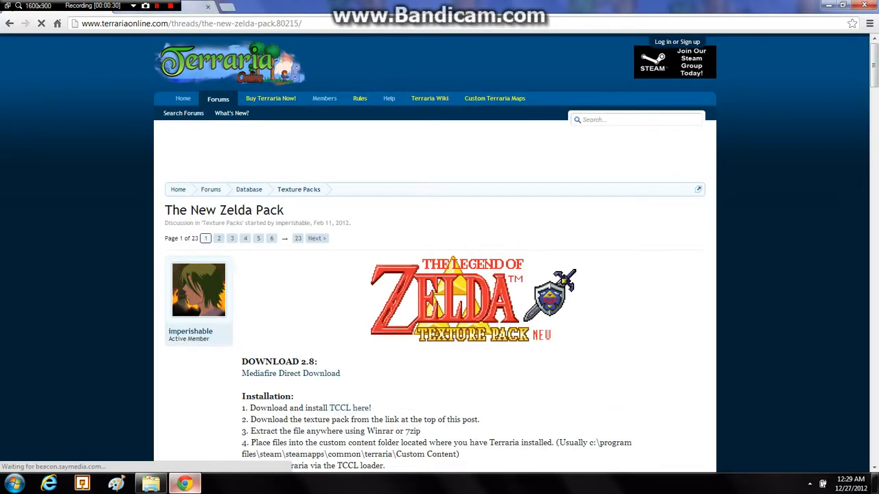
{"action": "left_click", "coordinate": [348, 408]}
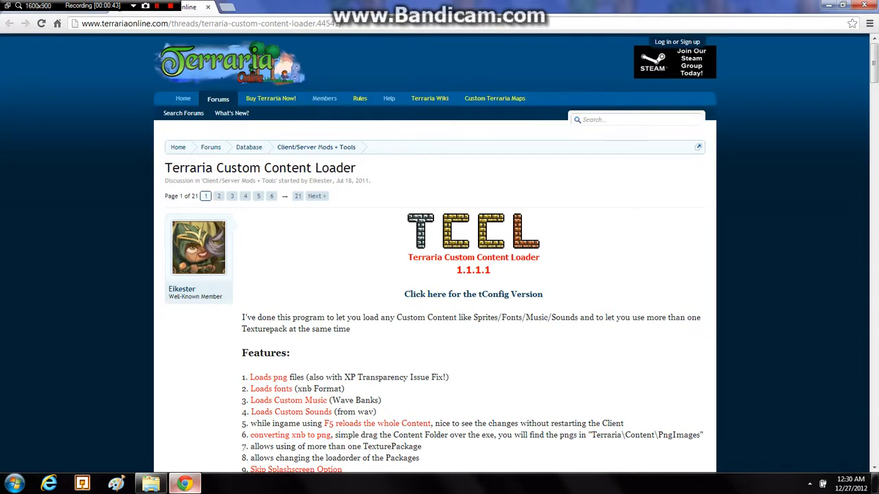
Download the TCCL installer from the thread, then leave the adf.ly page for the Zelda thread
{"action": "scroll", "scroll_direction": "down", "scroll_amount": 3}
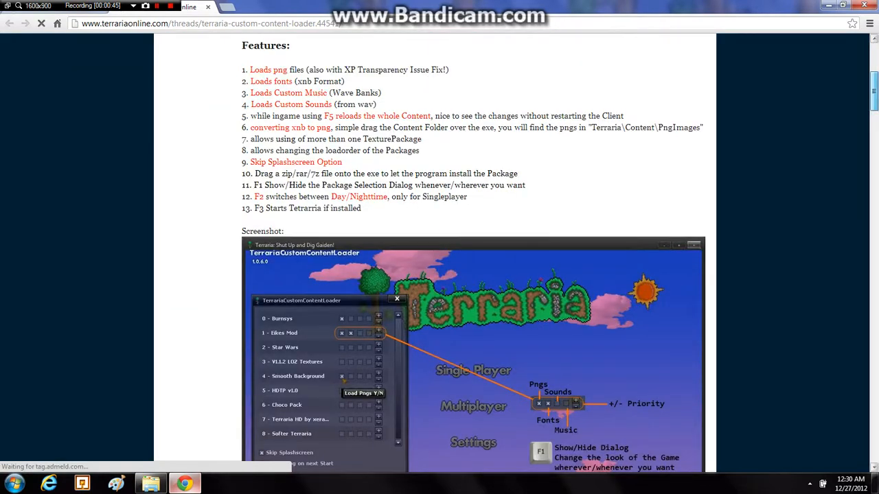
{"action": "scroll", "scroll_direction": "down", "scroll_amount": 3}
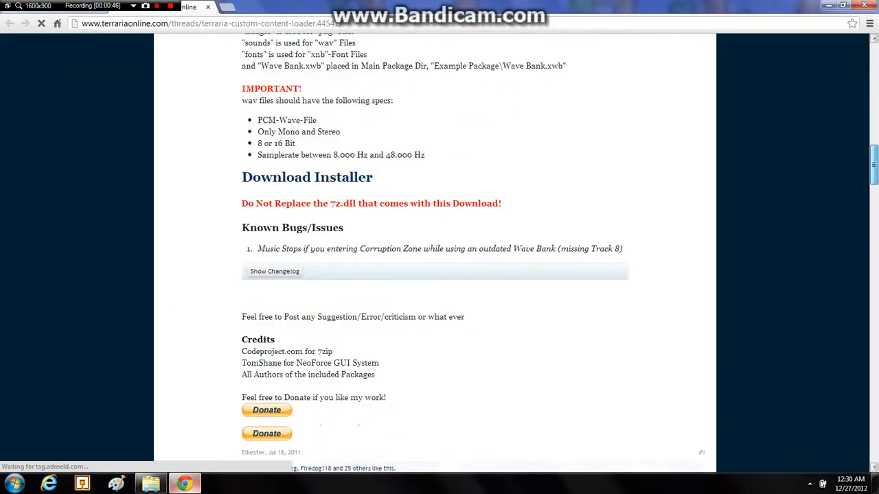
{"action": "scroll", "scroll_direction": "down", "scroll_amount": 3}
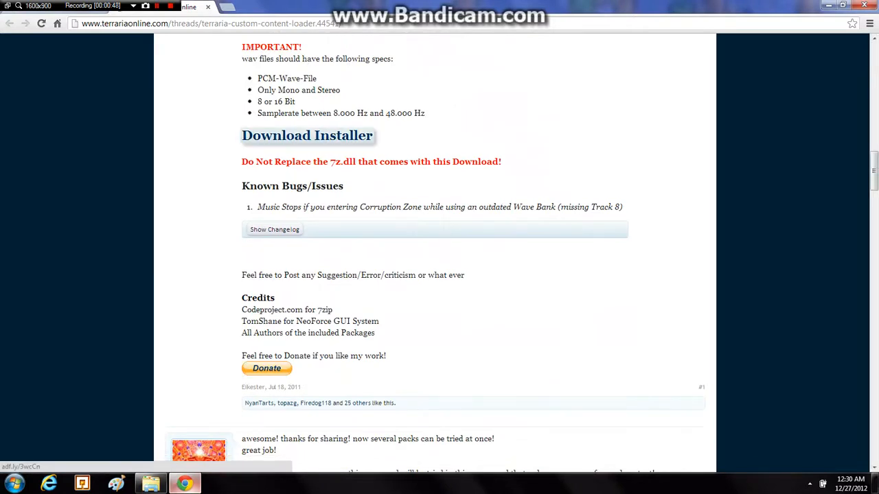
{"action": "left_click", "coordinate": [307, 136]}
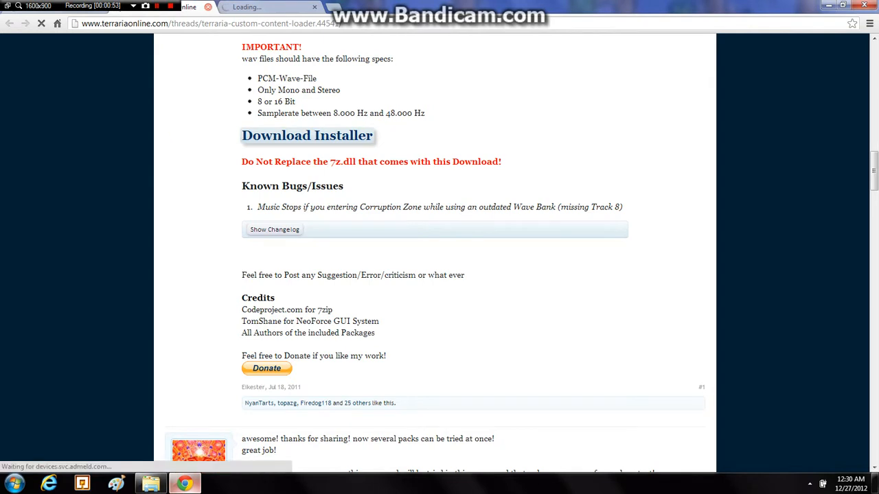
{"action": "left_click", "coordinate": [308, 136]}
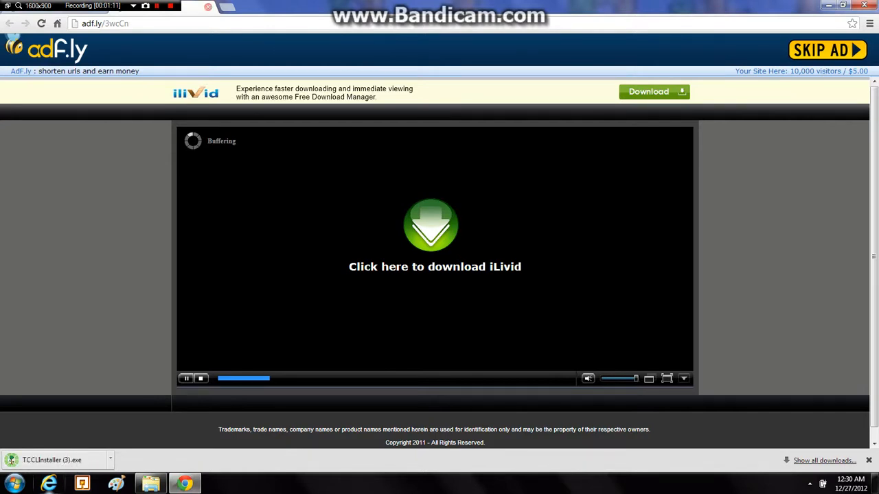
{"action": "left_click", "coordinate": [827, 49]}
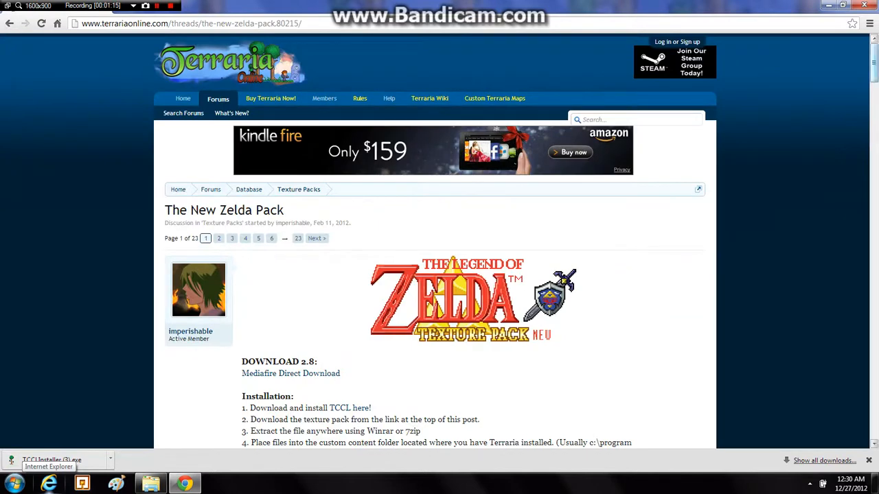
Install TCCL into the Steam Terraria folder and dismiss the finished installer
{"action": "scroll", "scroll_direction": "down", "scroll_amount": 3}
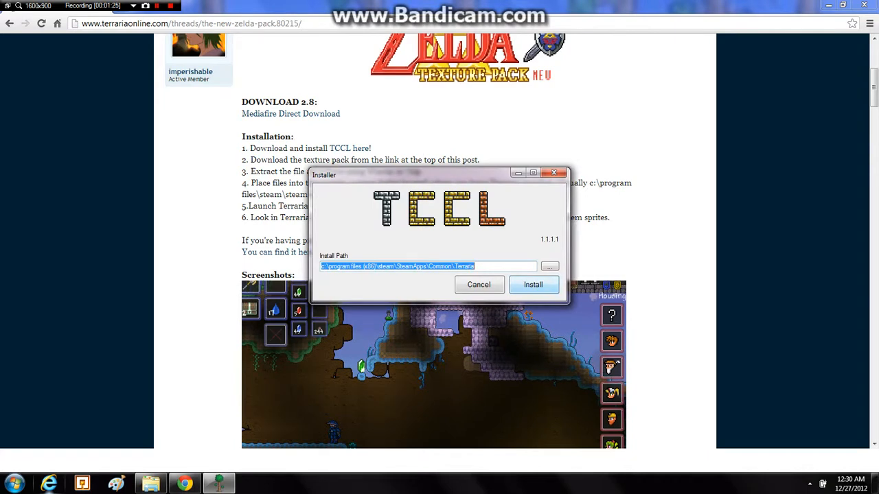
{"action": "left_click", "coordinate": [532, 284]}
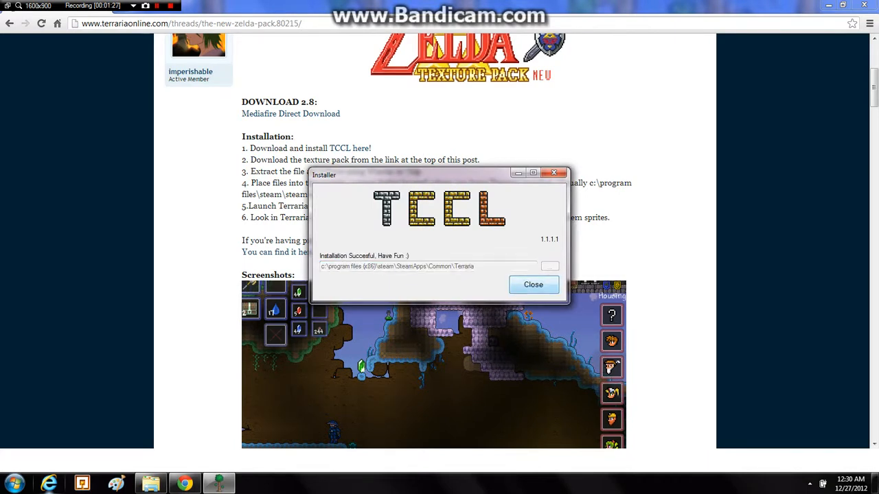
{"action": "left_click", "coordinate": [533, 284]}
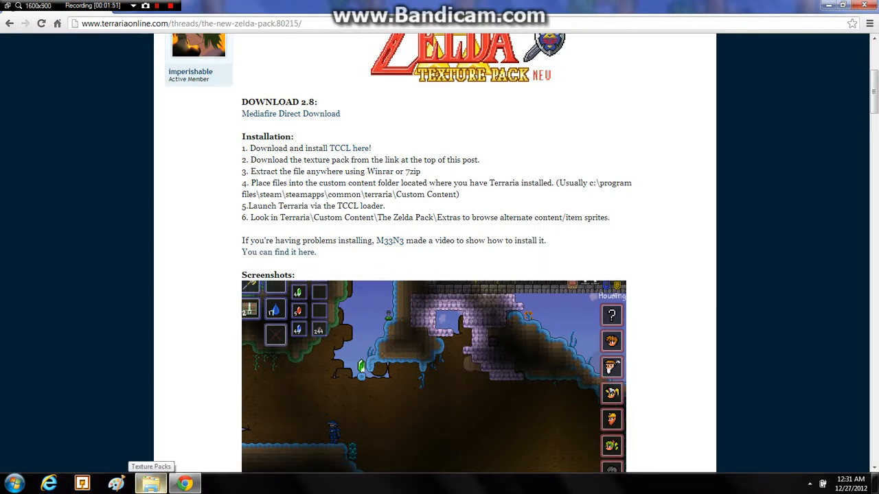
Start the MediaFire download of The New Zelda Pack.rar and open a new tab
{"action": "left_click", "coordinate": [291, 112]}
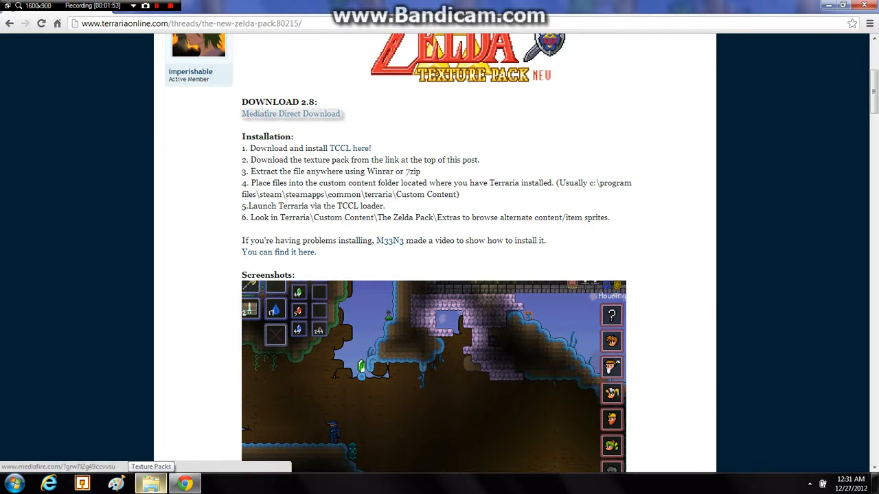
{"action": "left_click", "coordinate": [291, 113]}
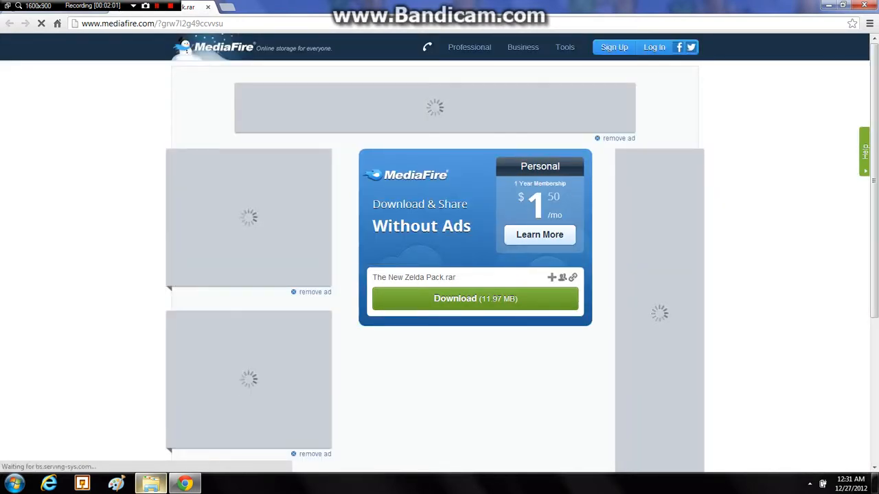
{"action": "left_click", "coordinate": [475, 298]}
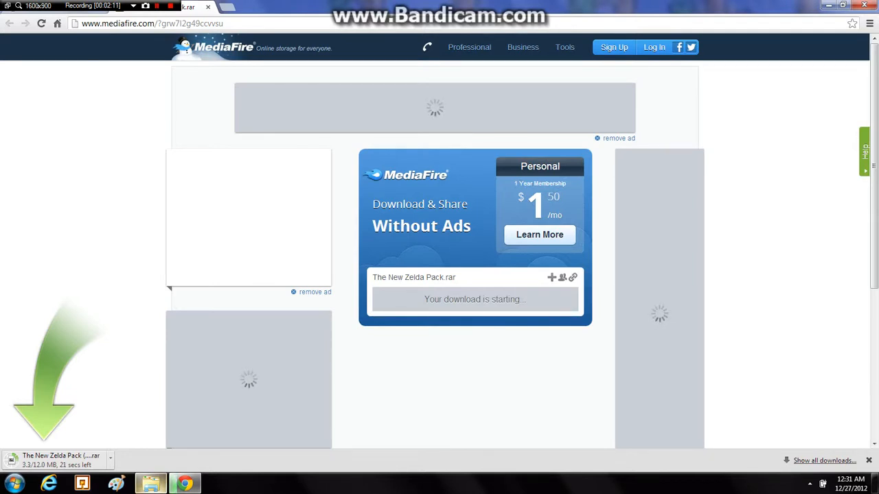
{"action": "left_click", "coordinate": [10, 22]}
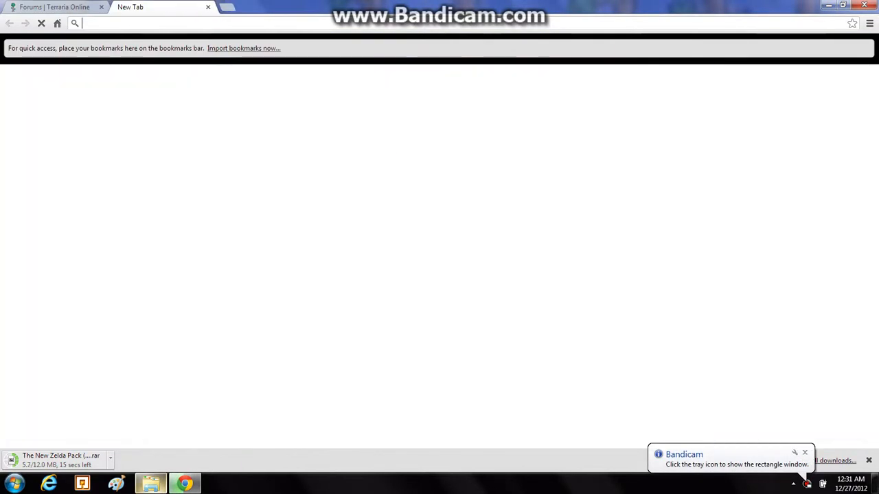
Search '7zip', visit the official 7-Zip site, then show the downloaded rar in its folder
{"action": "type", "text": "7zip&404handler=true"}
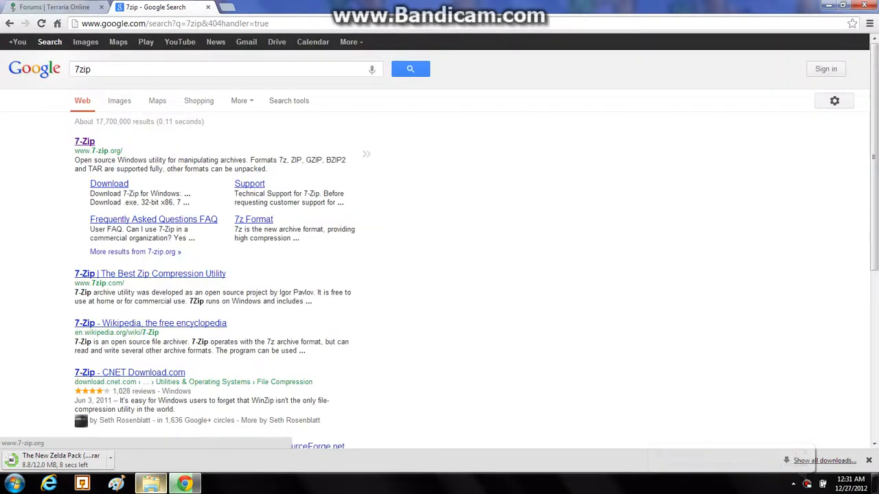
{"action": "left_click", "coordinate": [86, 140]}
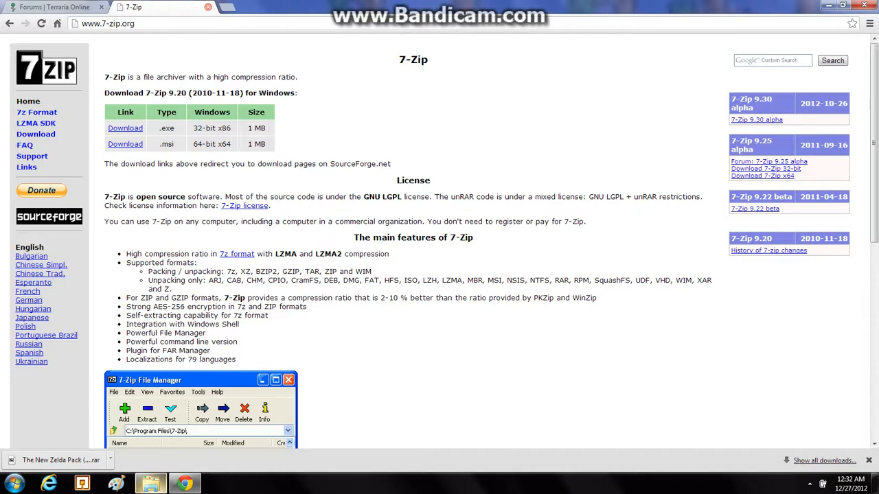
{"action": "left_click", "coordinate": [58, 7]}
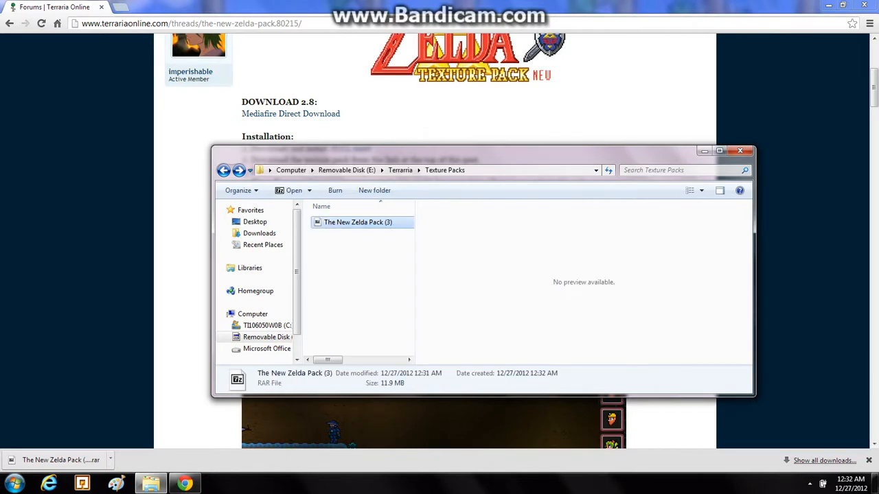
Open The New Zelda Pack (3).rar with 7-Zip File Manager via Open with
{"action": "right_click", "coordinate": [356, 223]}
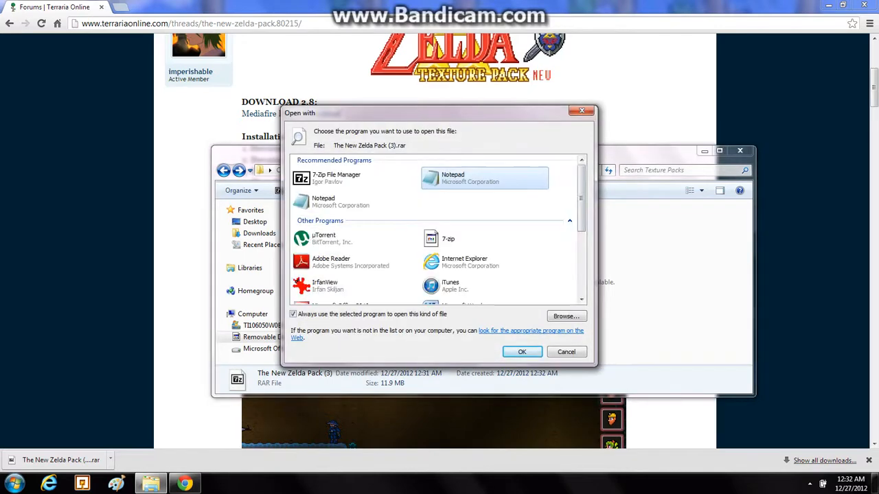
{"action": "scroll", "scroll_direction": "down", "scroll_amount": 3}
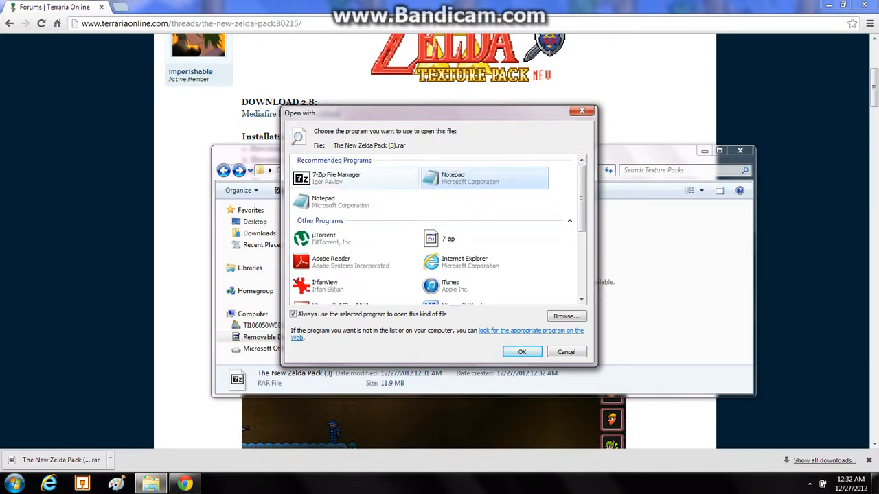
{"action": "left_click", "coordinate": [522, 352]}
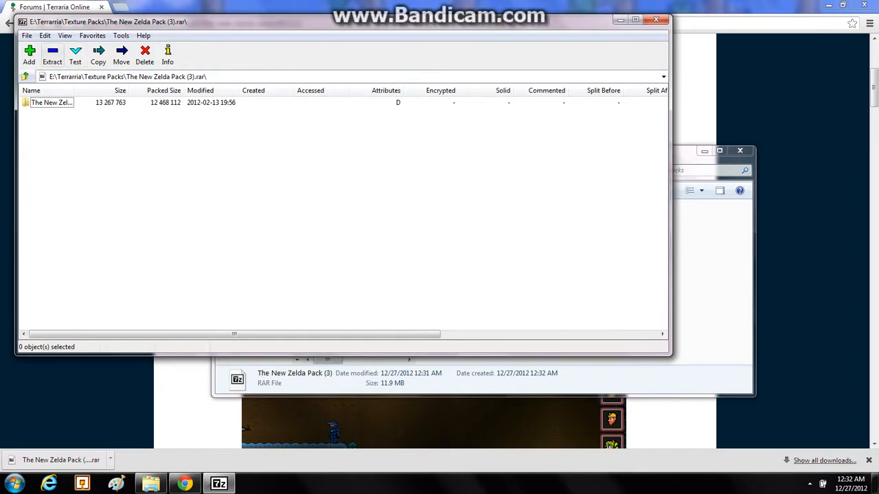
Extract The New Zelda Pack folder to E:\Terraria\Texture Packs\ and open Computer from Start
{"action": "left_click", "coordinate": [97, 54]}
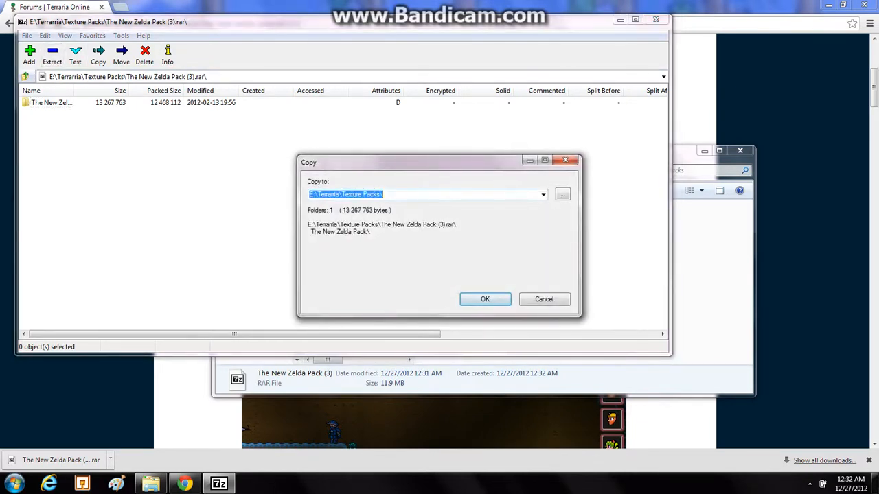
{"action": "left_click", "coordinate": [484, 299]}
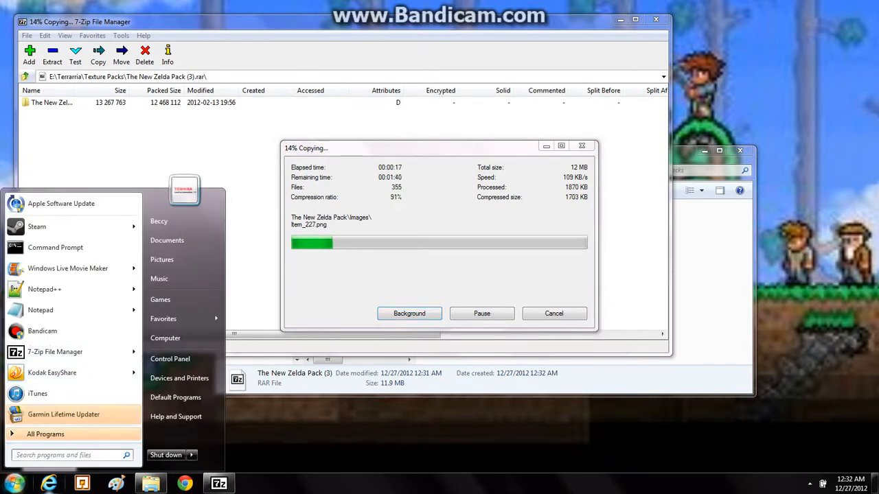
{"action": "mouse_move", "coordinate": [165, 338]}
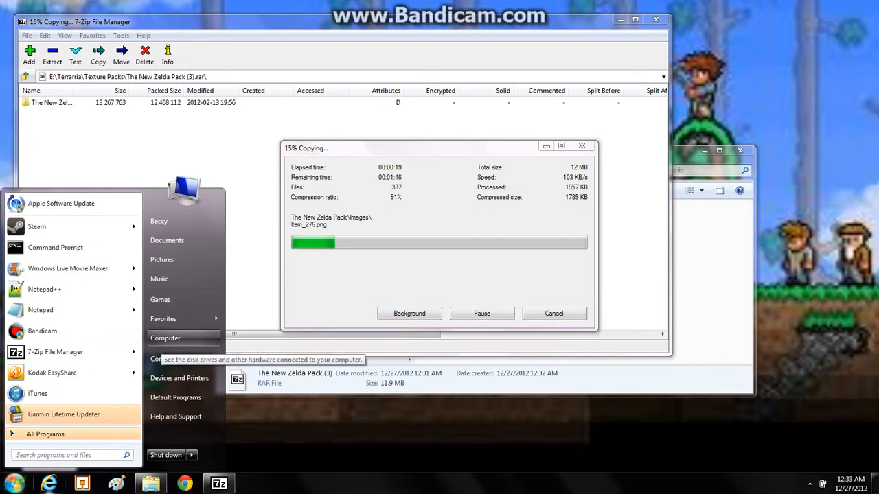
{"action": "left_click", "coordinate": [165, 337]}
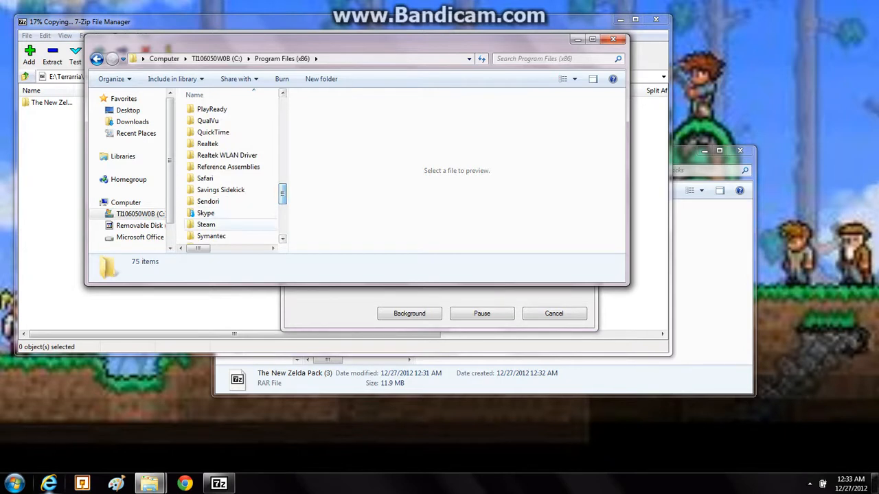
Browse Steam > steamapps > common into the Terraria install folder
{"action": "double_click", "coordinate": [206, 225]}
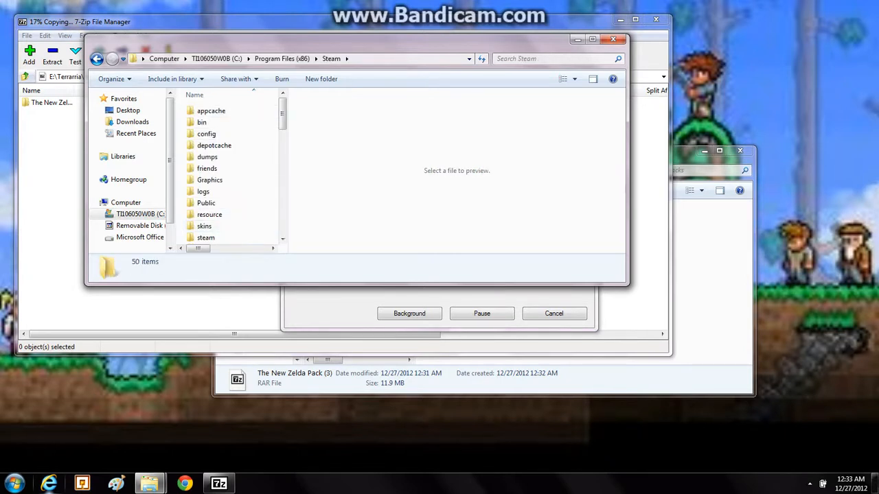
{"action": "left_click", "coordinate": [212, 155]}
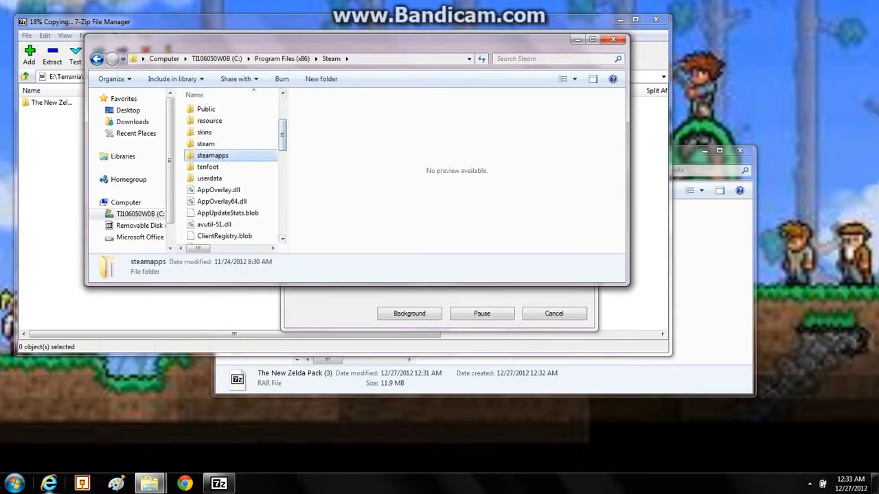
{"action": "double_click", "coordinate": [211, 155]}
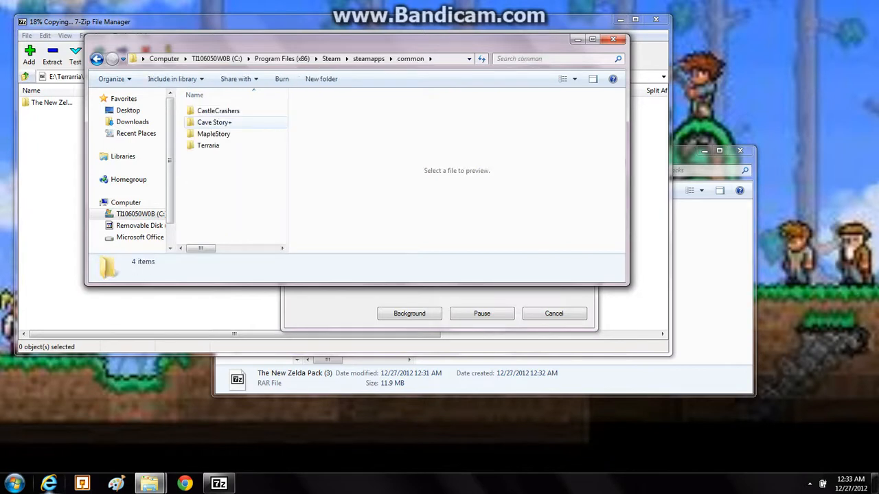
{"action": "double_click", "coordinate": [209, 146]}
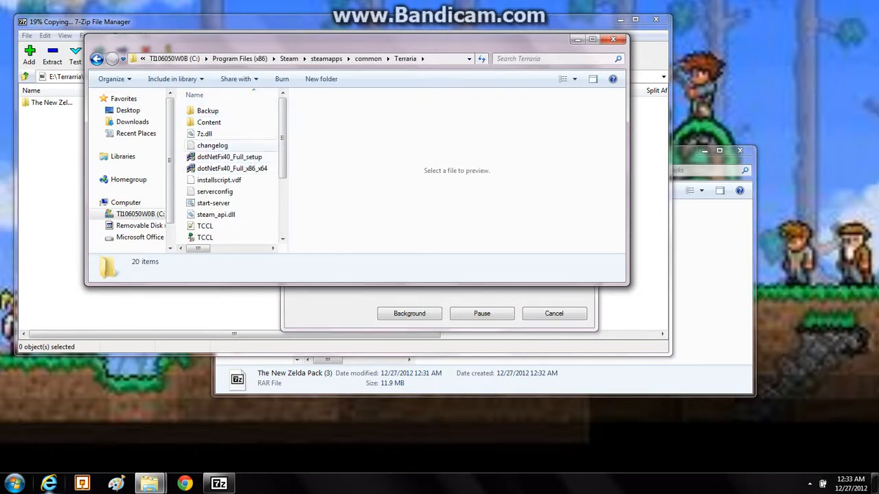
{"action": "mouse_move", "coordinate": [205, 236]}
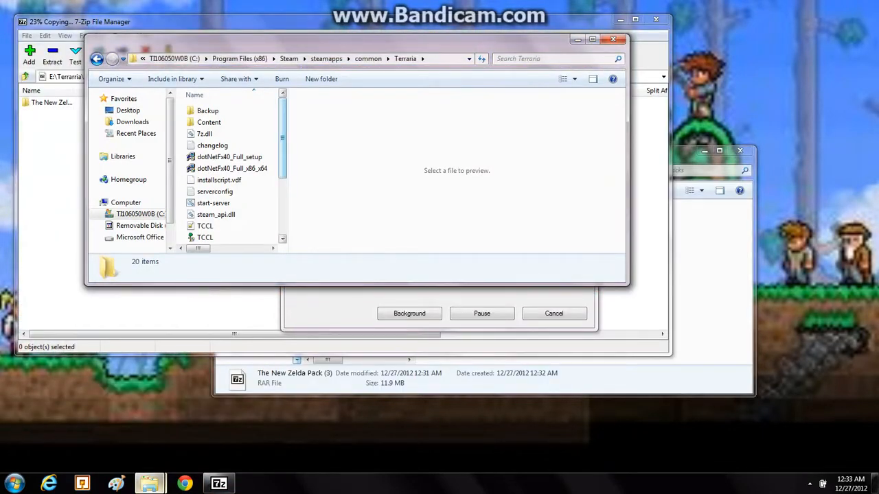
{"action": "scroll", "scroll_direction": "down", "scroll_amount": 3}
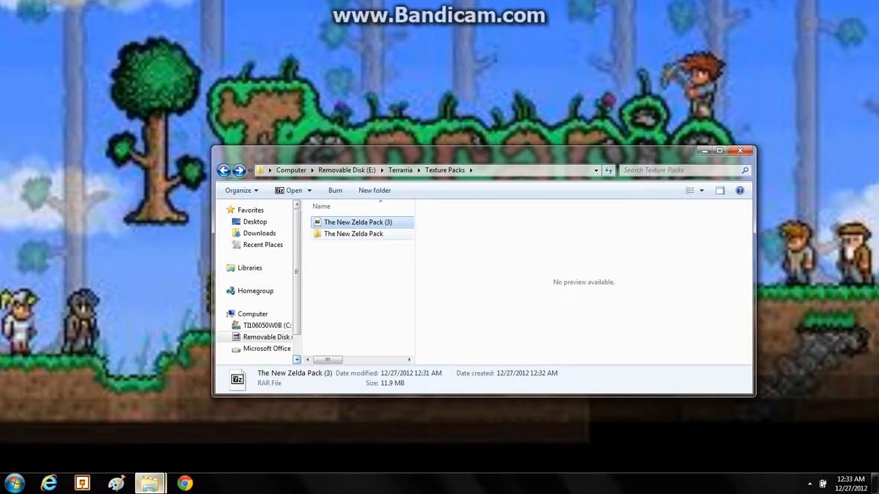
Delete The New Zelda Pack (3) archive and bring the Terraria folder window forward
{"action": "right_click", "coordinate": [357, 222]}
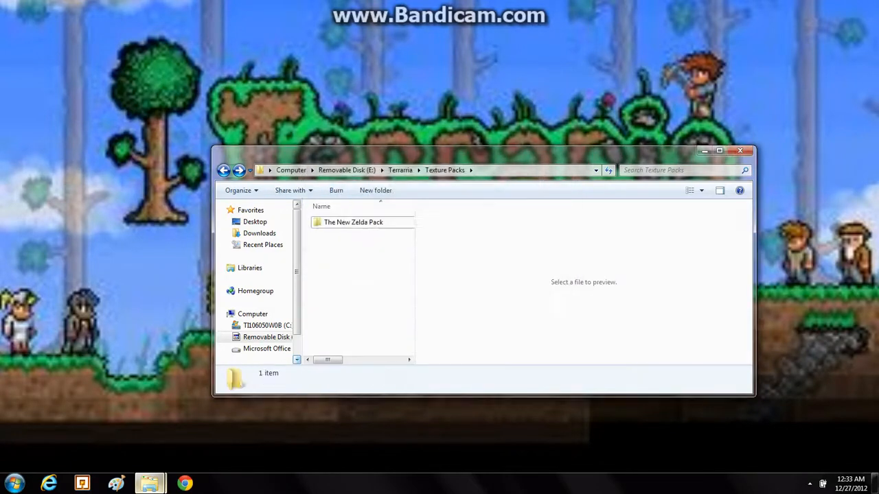
{"action": "left_click", "coordinate": [353, 222]}
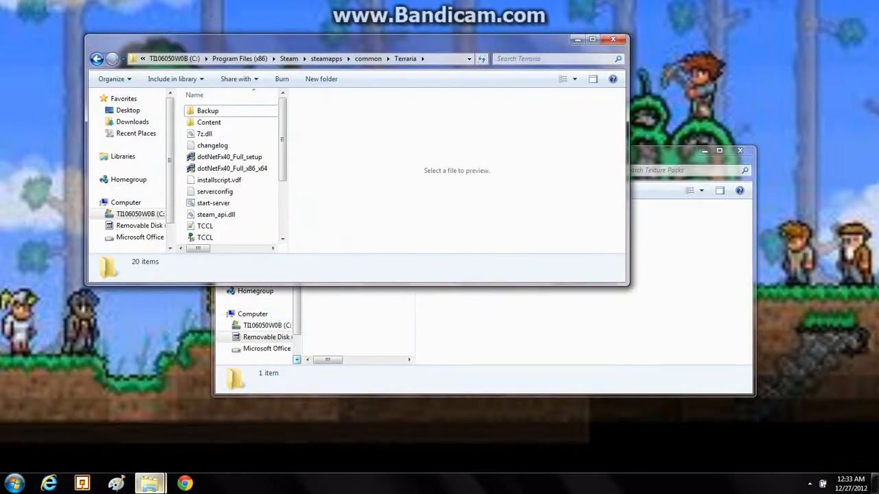
{"action": "left_click", "coordinate": [209, 122]}
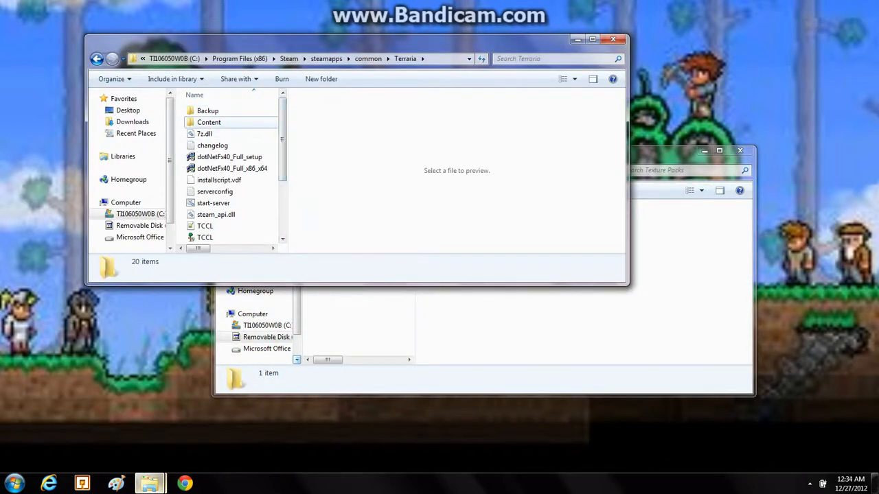
{"action": "left_click", "coordinate": [209, 122]}
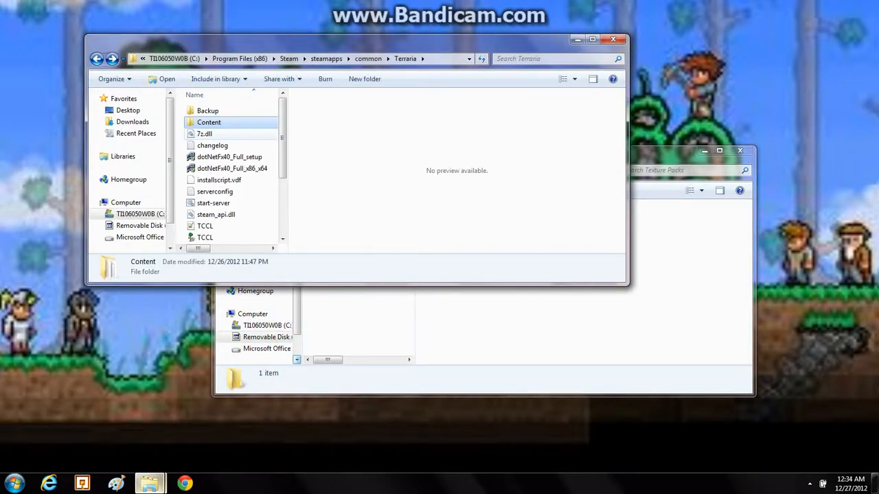
{"action": "scroll", "scroll_direction": "down", "scroll_amount": 3}
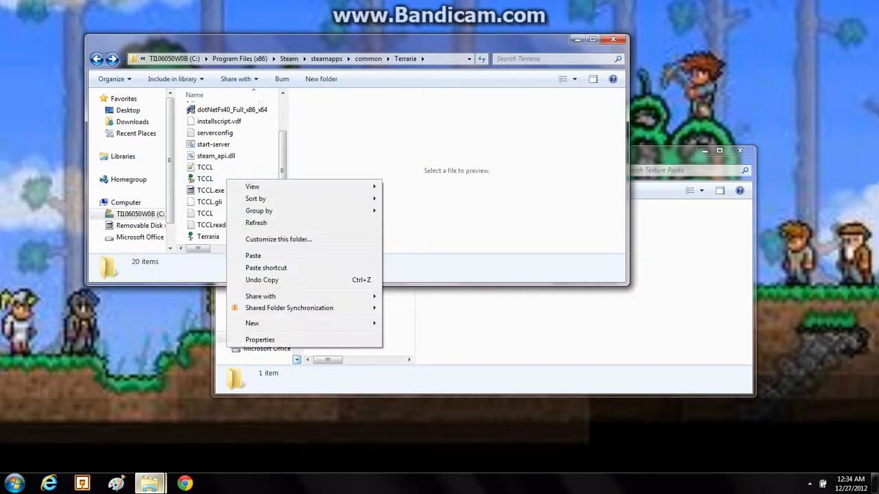
Create a shortcut to TCCL.exe for the Texture Packs folder
{"action": "left_click", "coordinate": [205, 178]}
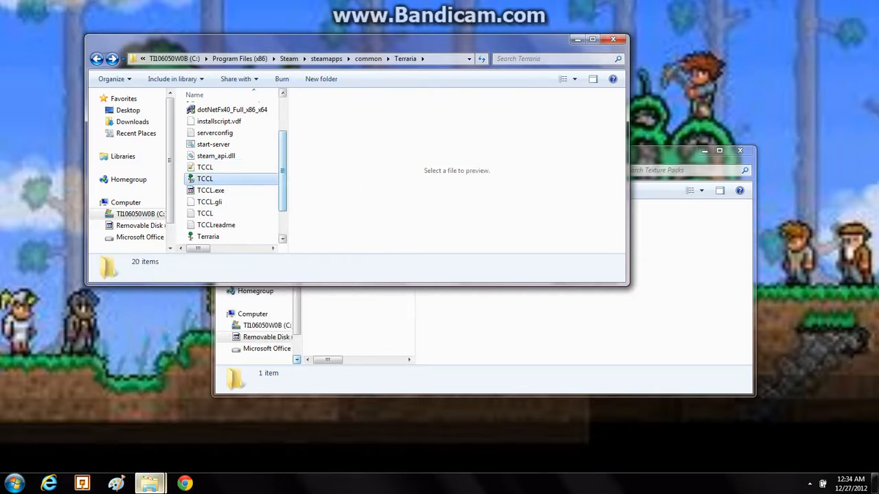
{"action": "left_click", "coordinate": [204, 179]}
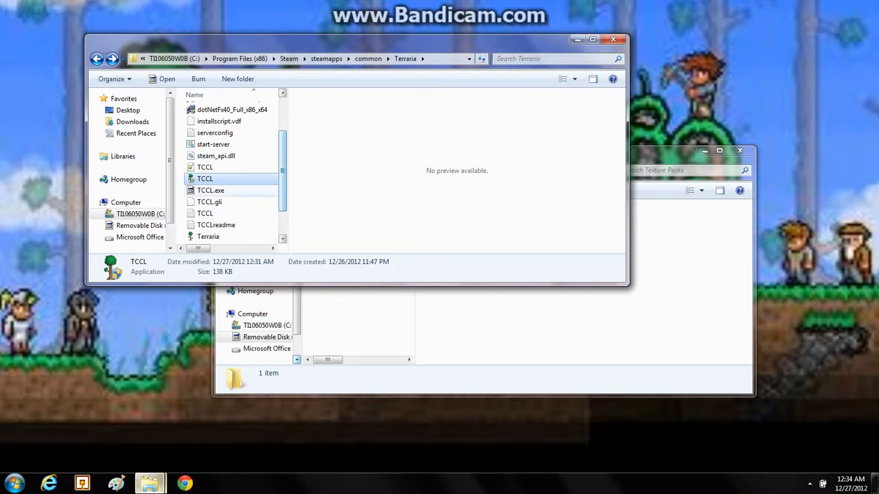
{"action": "right_click", "coordinate": [205, 178]}
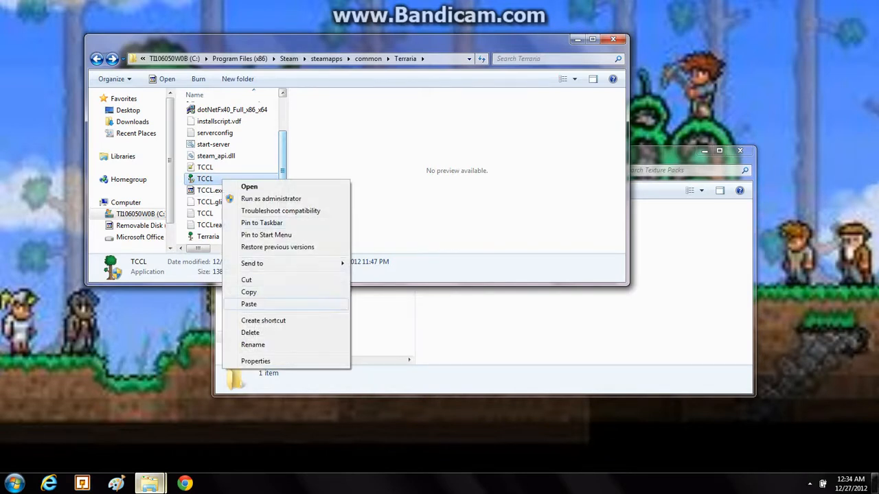
{"action": "mouse_move", "coordinate": [264, 320]}
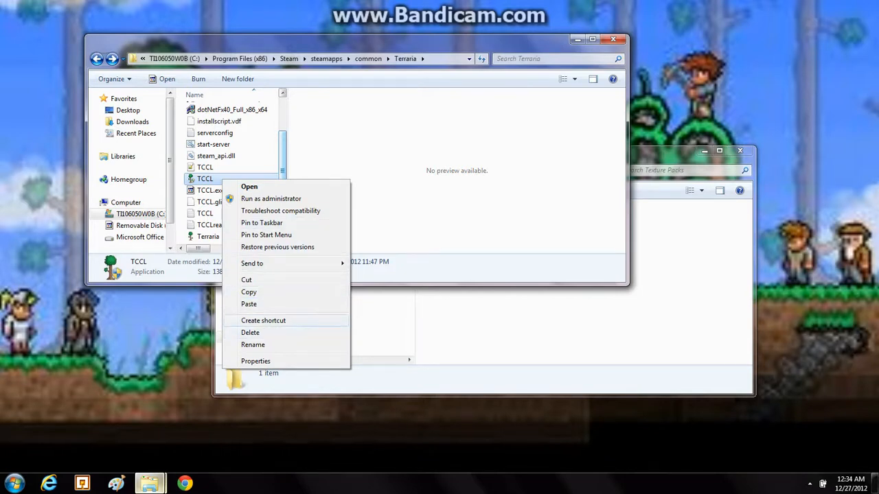
{"action": "left_click", "coordinate": [264, 320]}
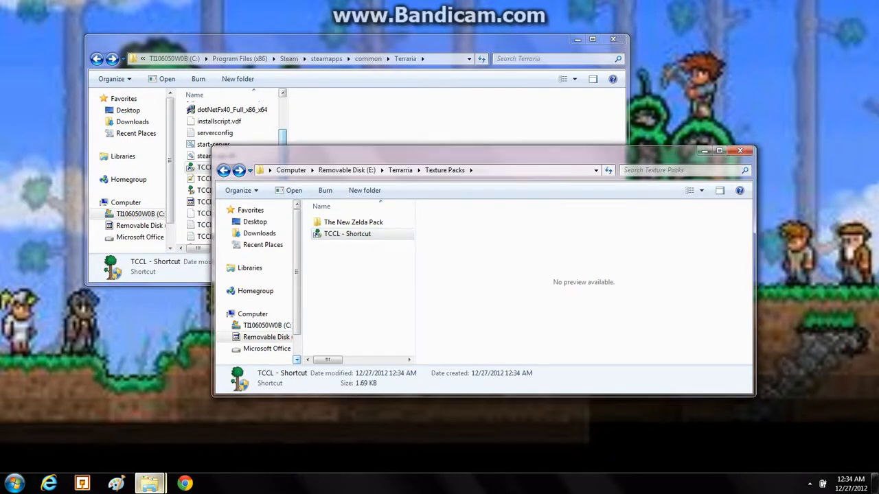
Start Terraria via the TCCL shortcut for a first run, then close it again
{"action": "double_click", "coordinate": [346, 233]}
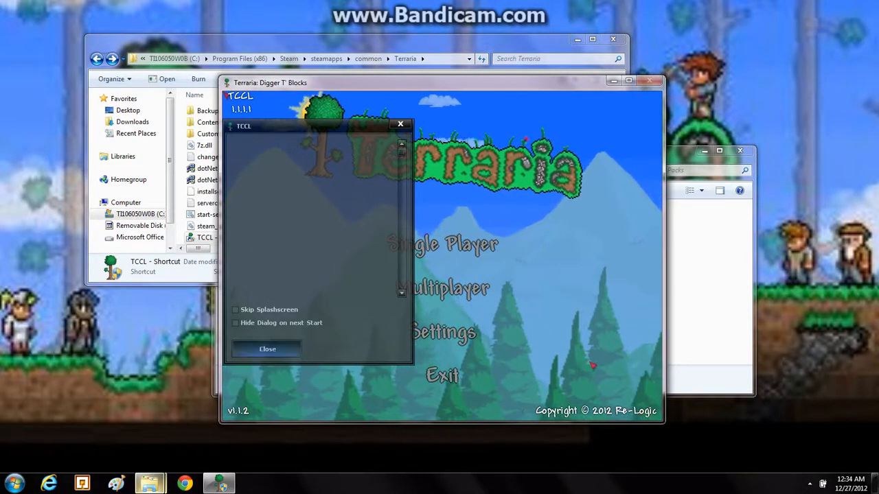
{"action": "left_click", "coordinate": [266, 348]}
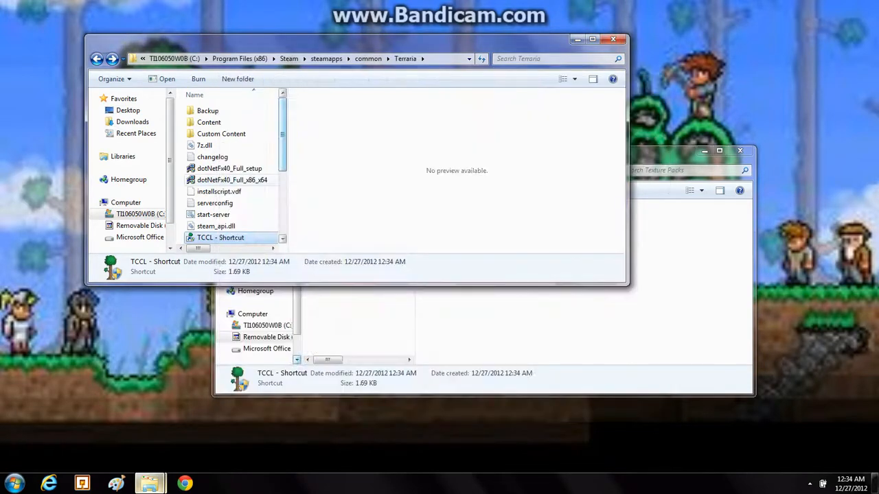
Move The New Zelda Pack folder from Texture Packs into the empty Custom Content folder
{"action": "double_click", "coordinate": [220, 133]}
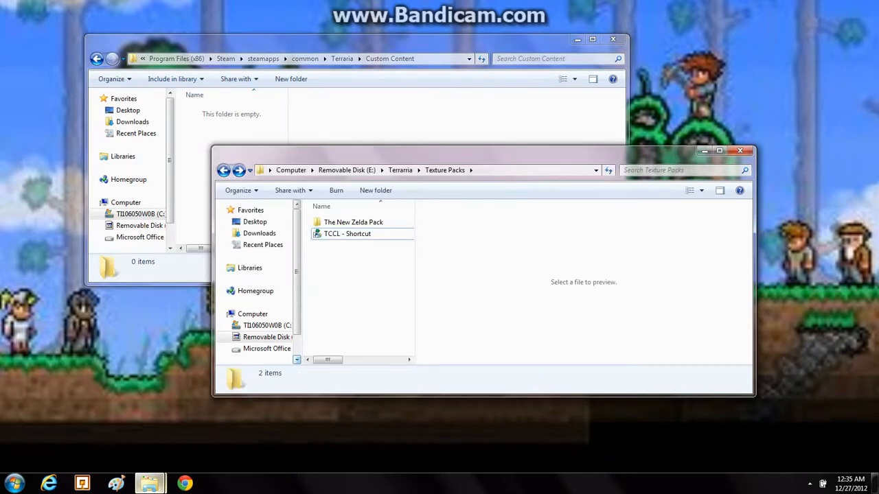
{"action": "mouse_move", "coordinate": [346, 233]}
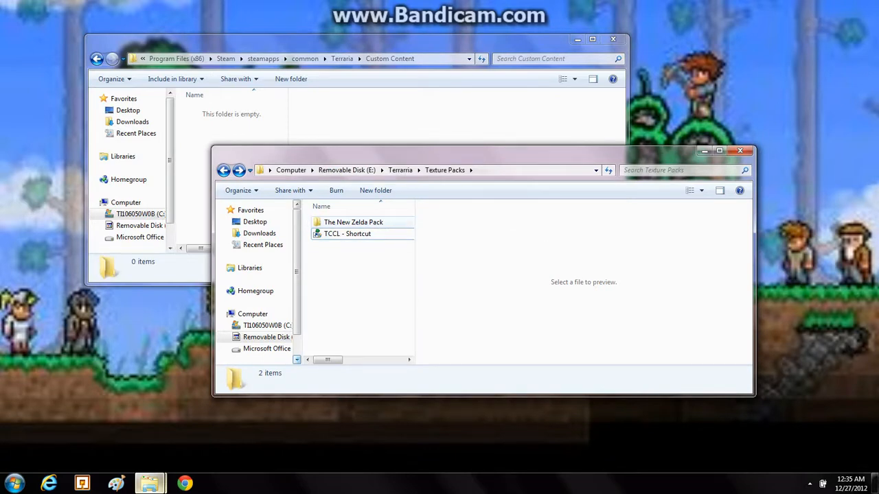
{"action": "left_click", "coordinate": [353, 222]}
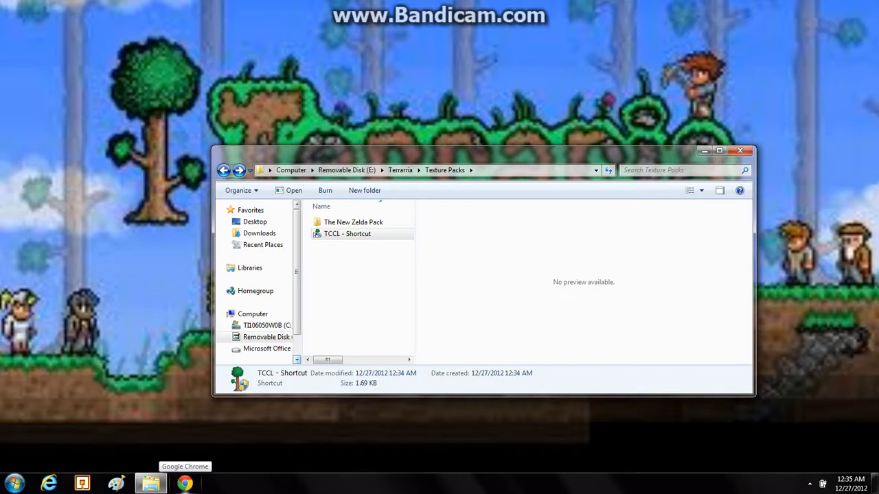
Relaunch via TCCL with The New Zelda Pack listed and continue to the Zelda-themed title screen
{"action": "double_click", "coordinate": [346, 233]}
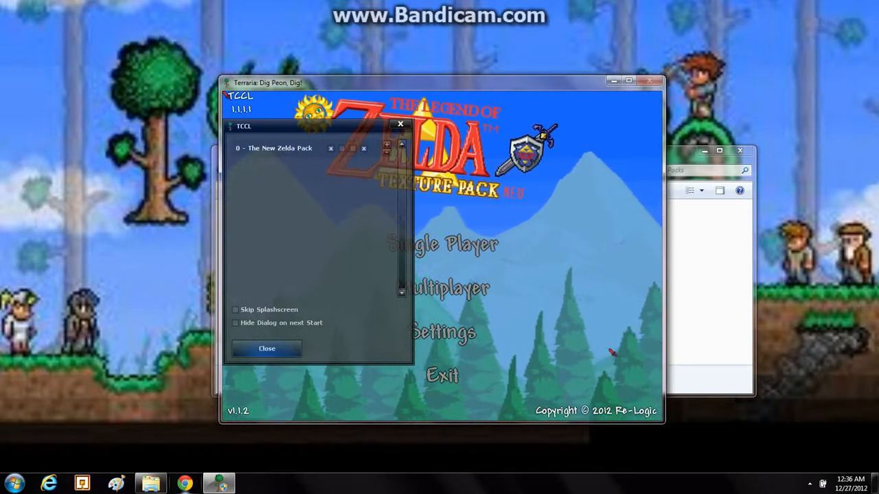
{"action": "left_click", "coordinate": [266, 349]}
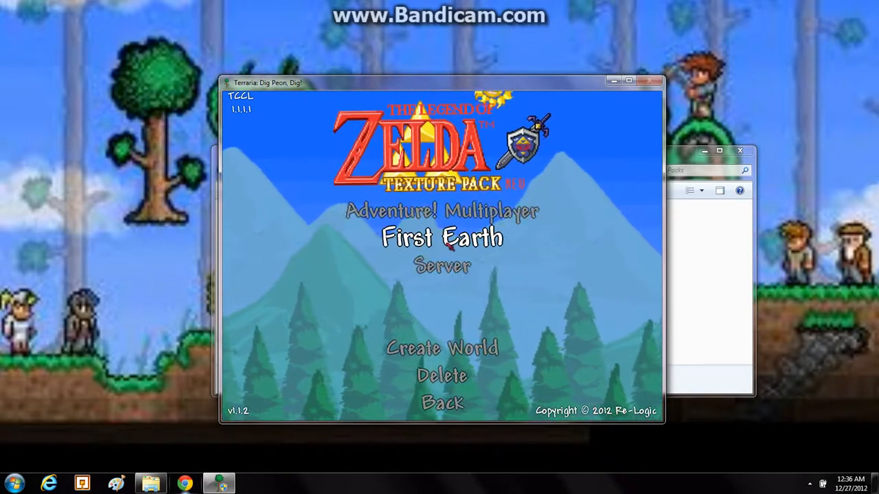
Load the First Earth world from the world selection menu
{"action": "left_click", "coordinate": [442, 237]}
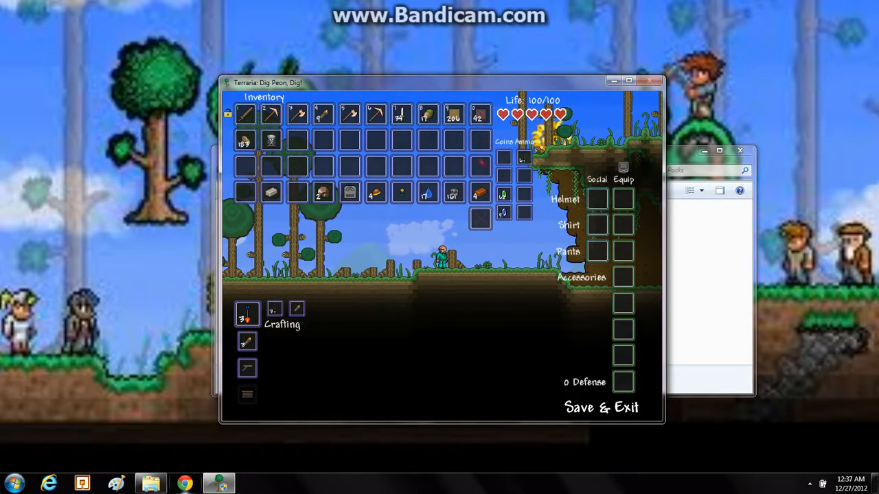
{"action": "mouse_move", "coordinate": [401, 192]}
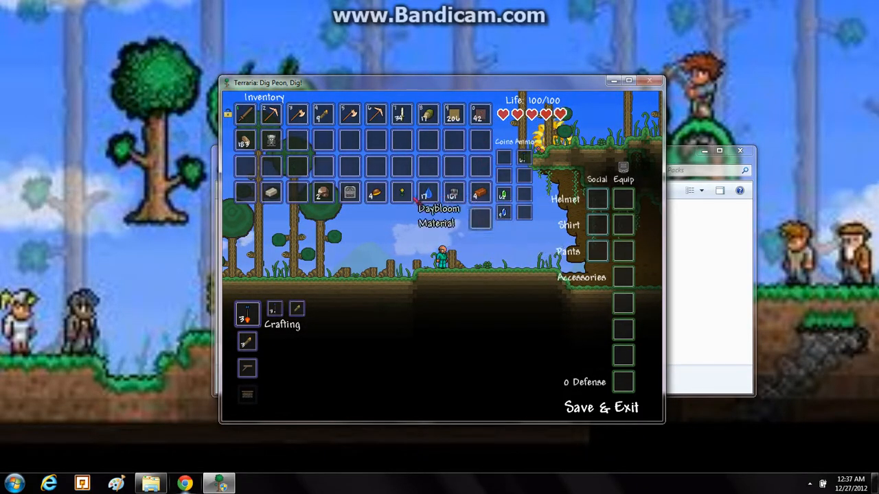
{"action": "mouse_move", "coordinate": [323, 192]}
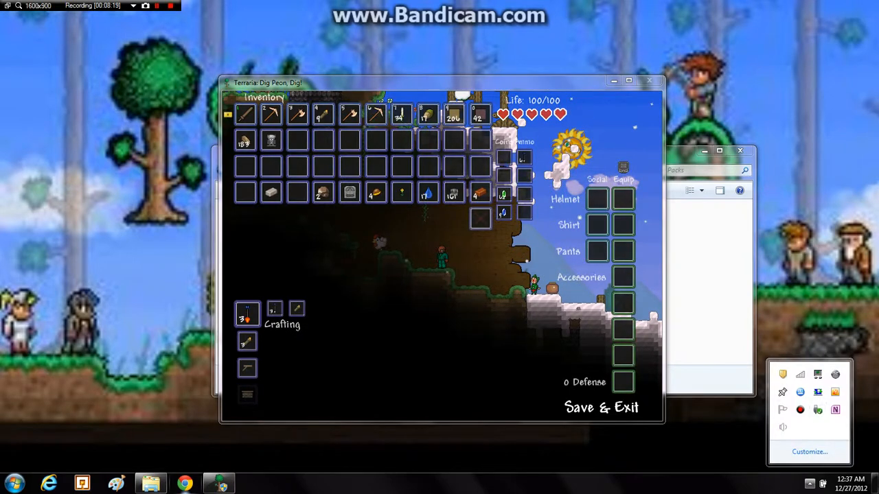
Save & Exit the Zelda-textured world after browsing the inventory
{"action": "left_click", "coordinate": [601, 407]}
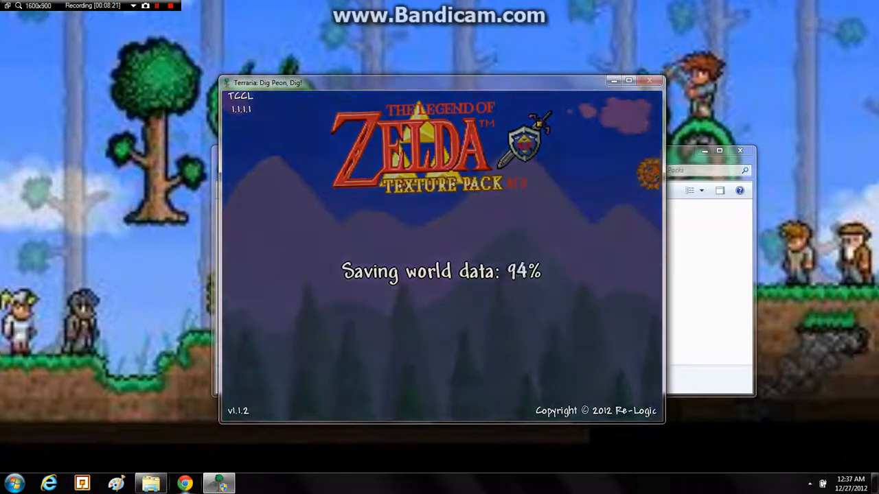